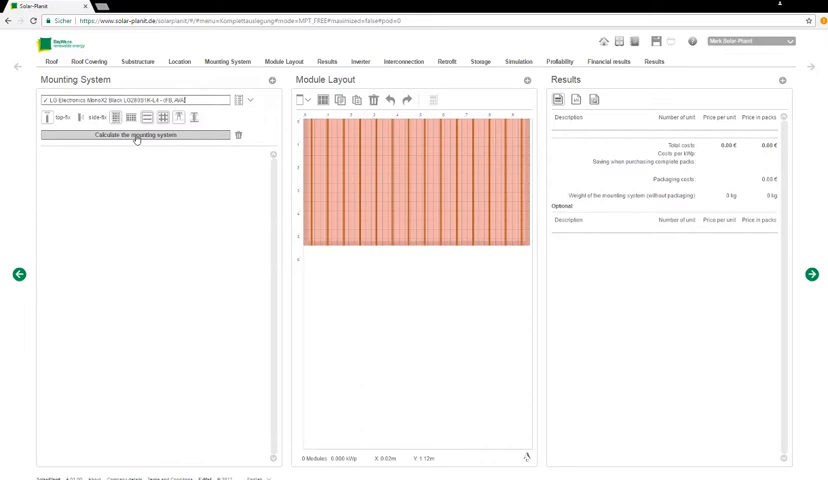
# - Apply the flush single-layer portrait LG mounting system to the 27 roof modules and maximize the layout
pyautogui.click(137, 135)
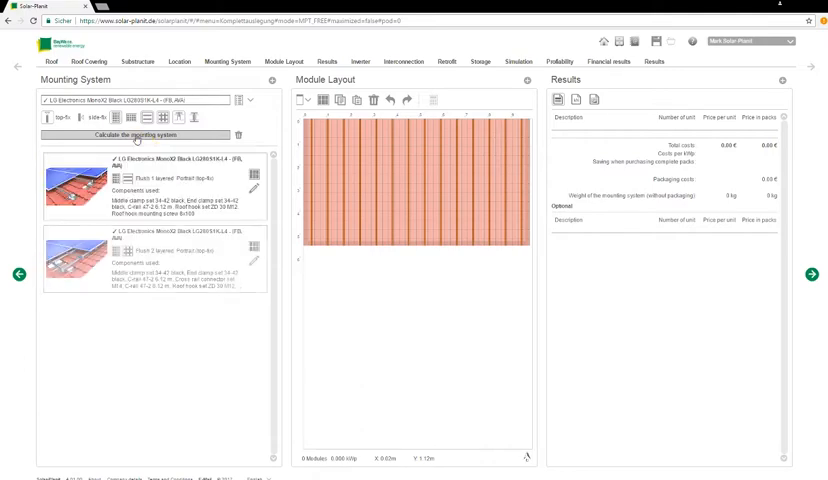
pyautogui.click(132, 134)
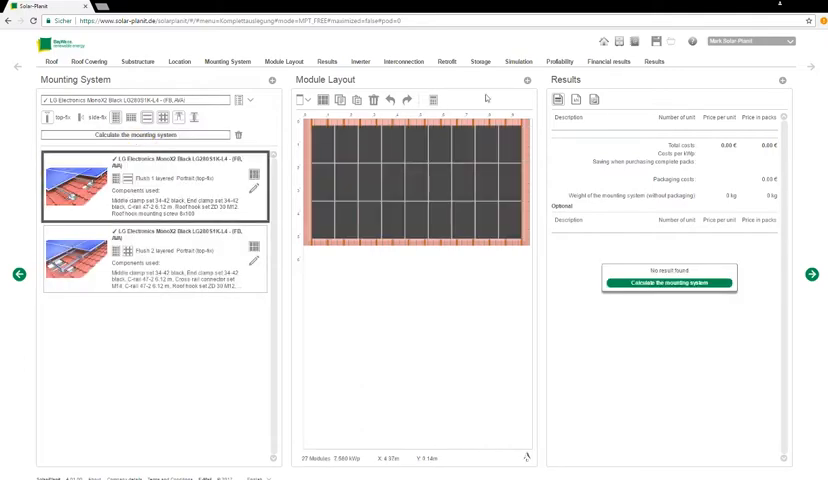
pyautogui.click(284, 61)
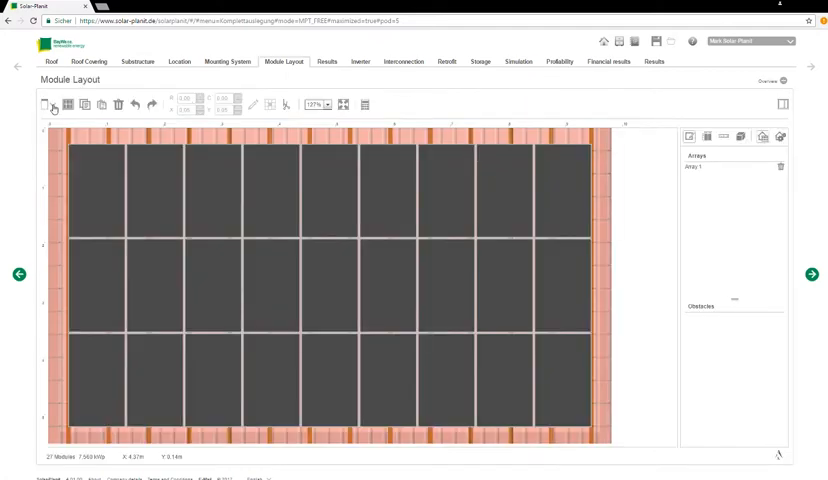
# - Pair 23 modules with the SMA STP 7000TL-20 on two strings, adding SB STORAGE 2.5 and LG Chem RESU
pyautogui.click(54, 104)
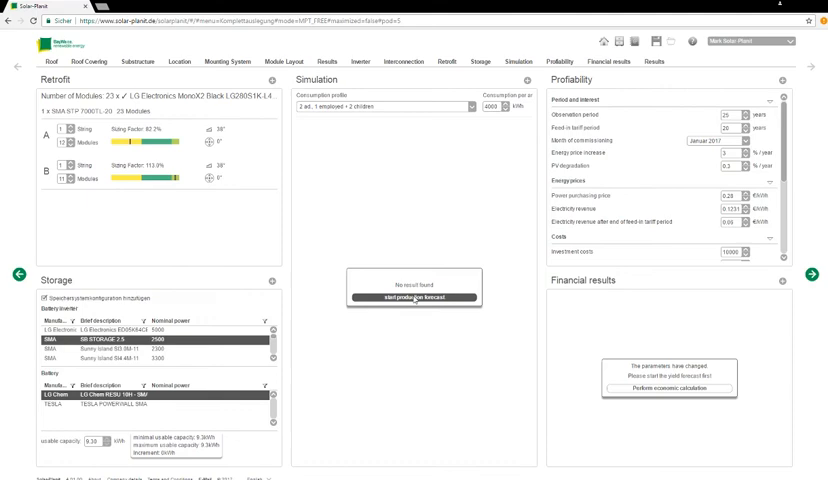
# - Run the production forecast (6009 kWh) and the economic calculation (25653 € savings over 25 years)
pyautogui.click(413, 297)
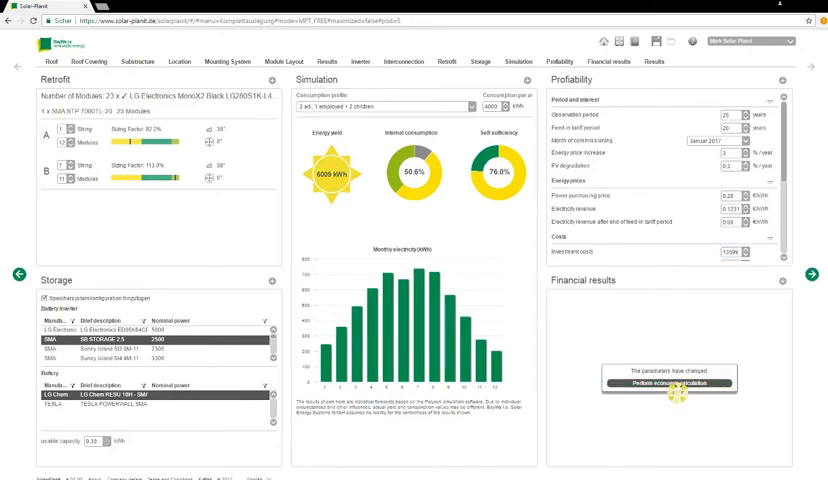
pyautogui.click(668, 383)
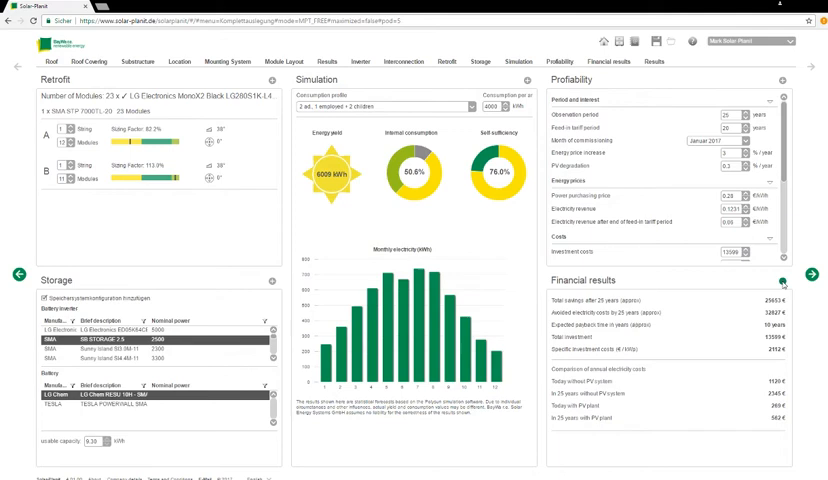
# - Expand Financial results to view cumulative cash flow reaching 25653 € and the electricity-cost comparison
pyautogui.click(797, 280)
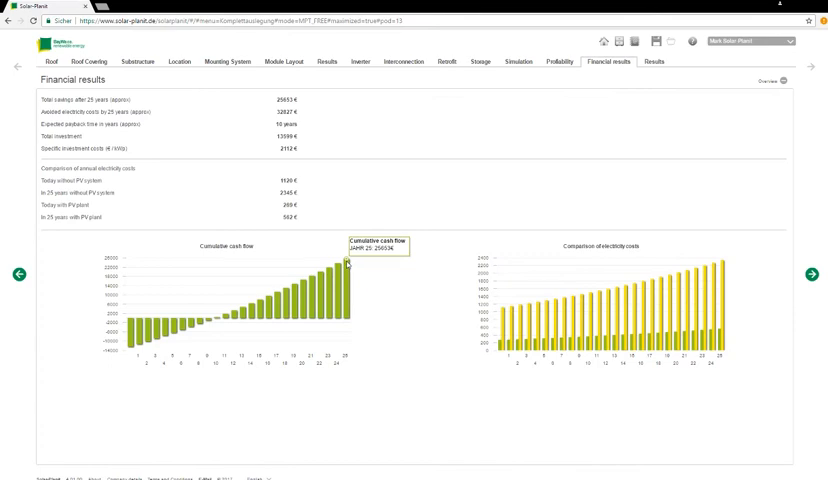
pyautogui.moveTo(133, 350)
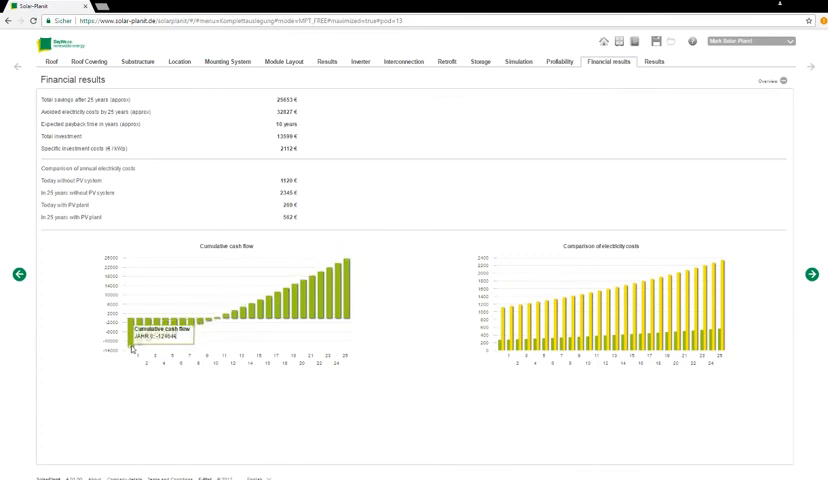